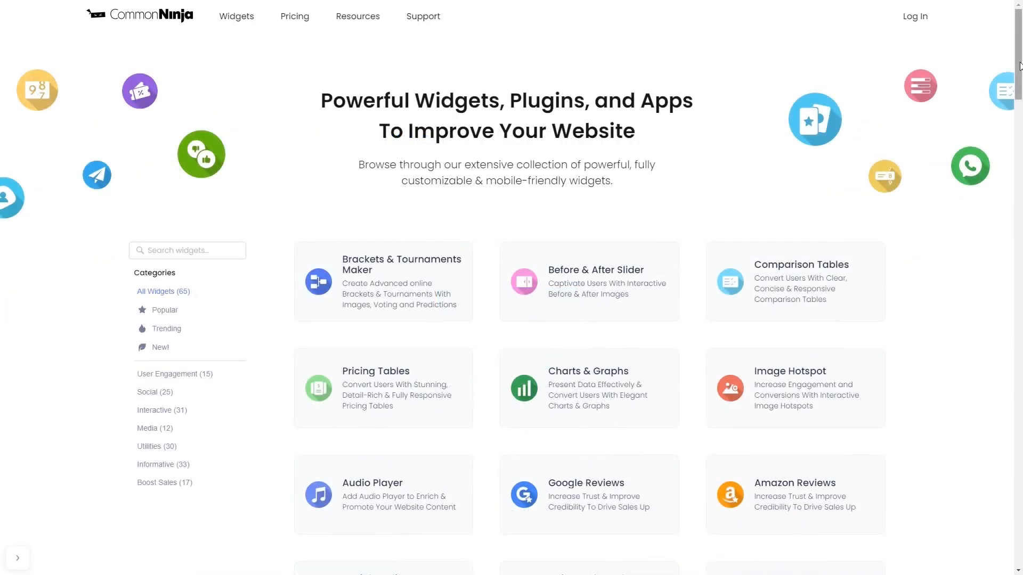
Step: Scroll the Common Ninja widget catalog to find the Image Hotspot widget
scroll(down, 3)
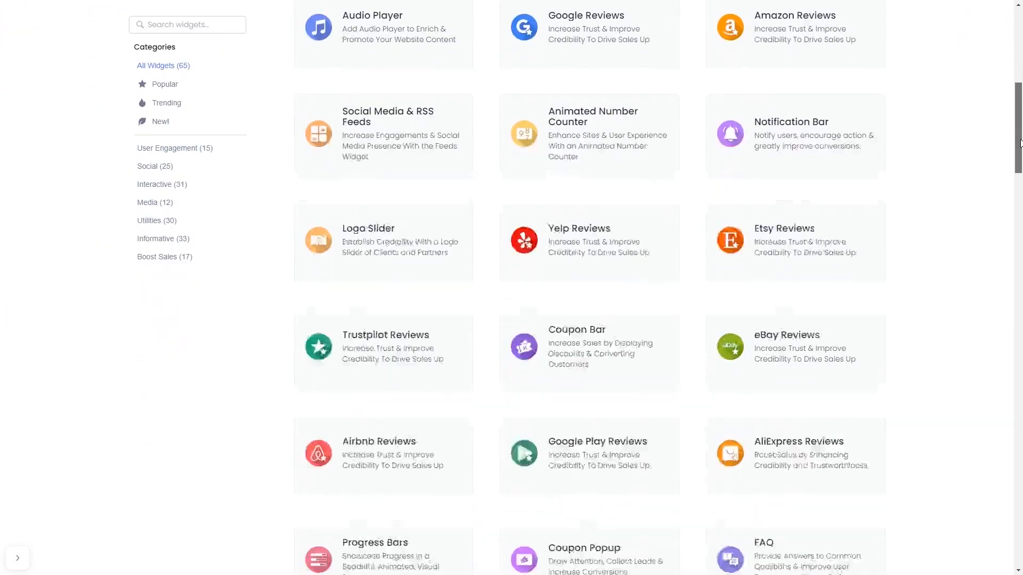
scroll(down, 3)
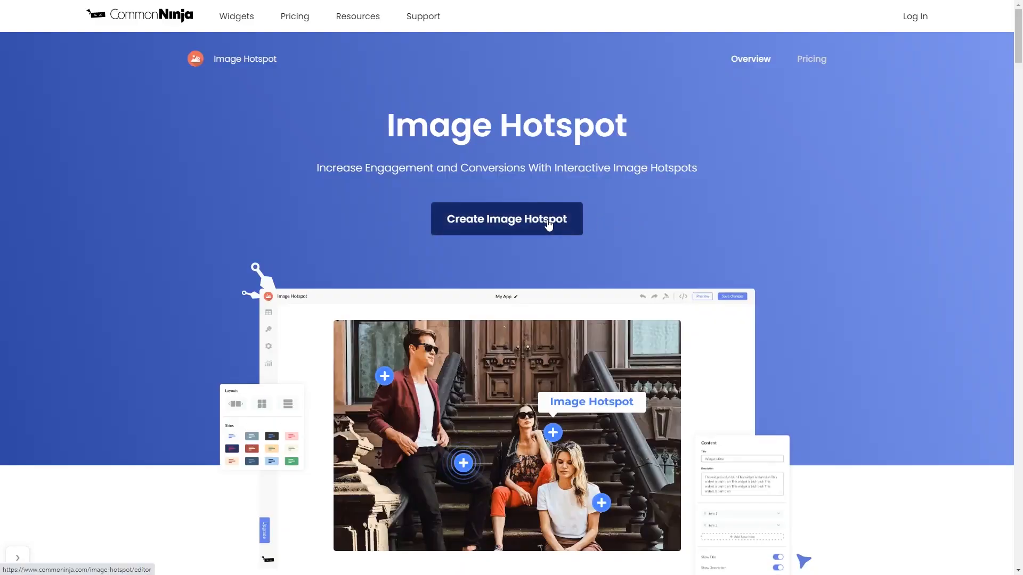
Step: Create a new Image Hotspot widget and review its Design and Settings options
click(506, 218)
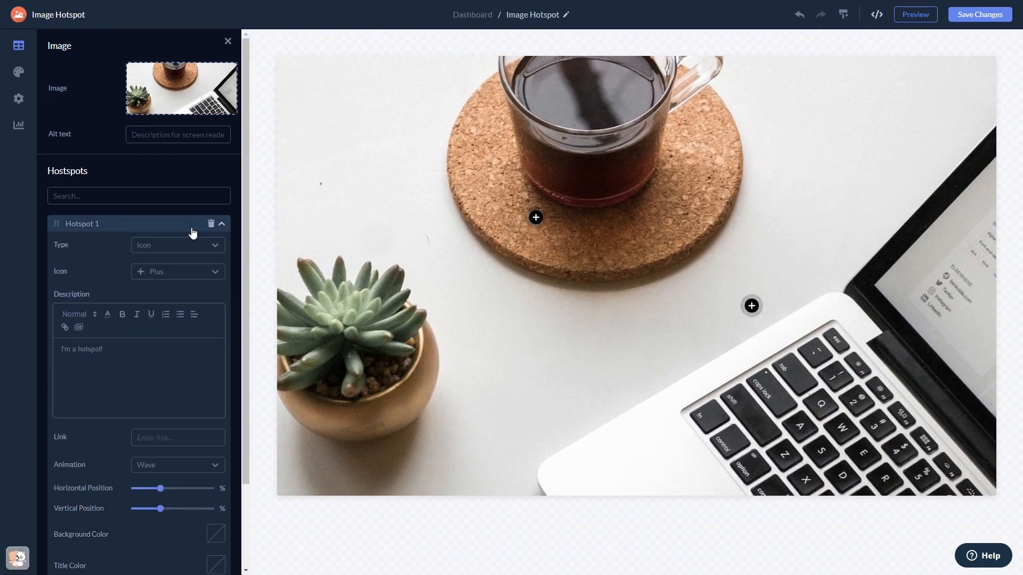
mouse_move(20, 84)
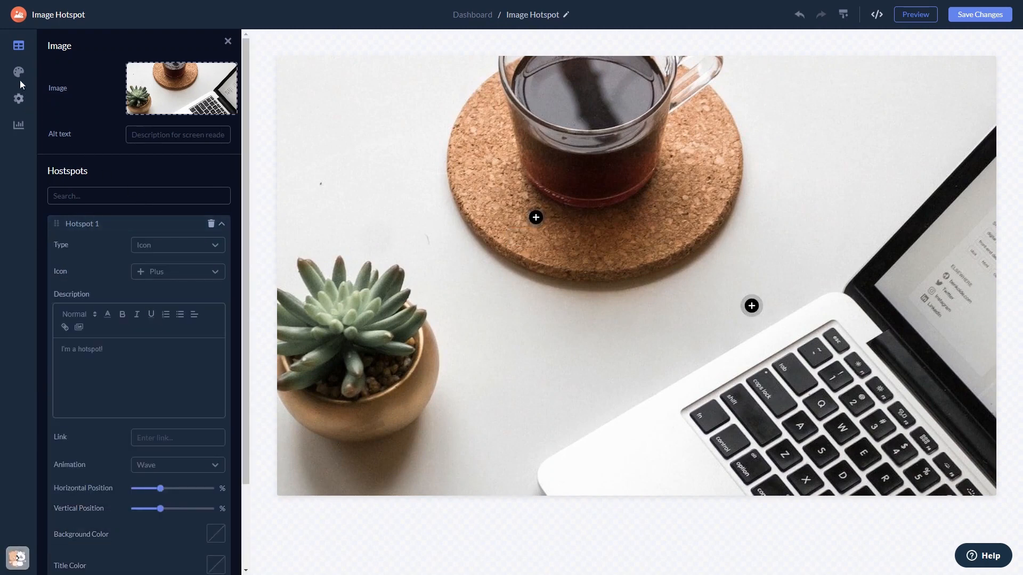
click(19, 72)
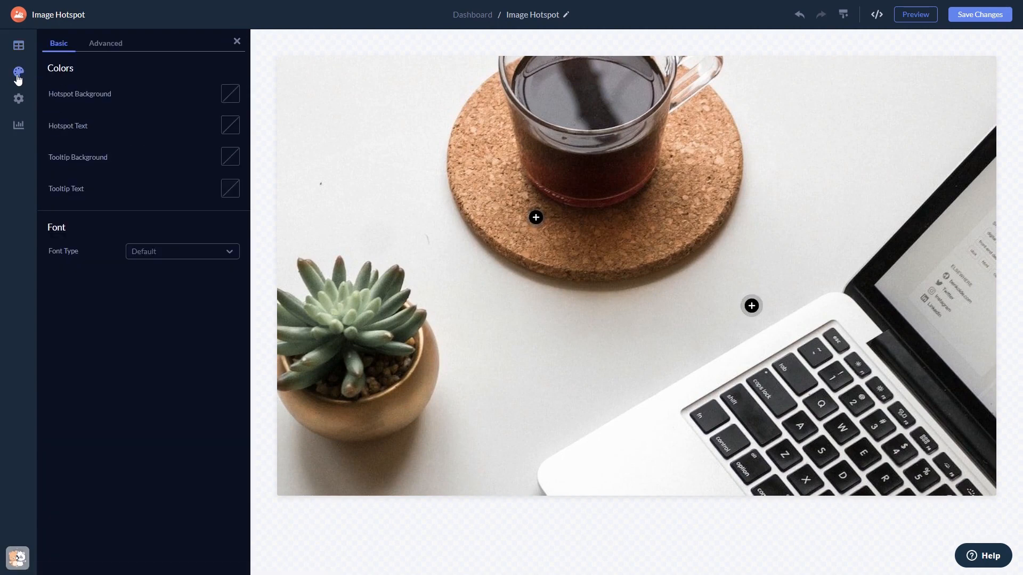
mouse_move(18, 77)
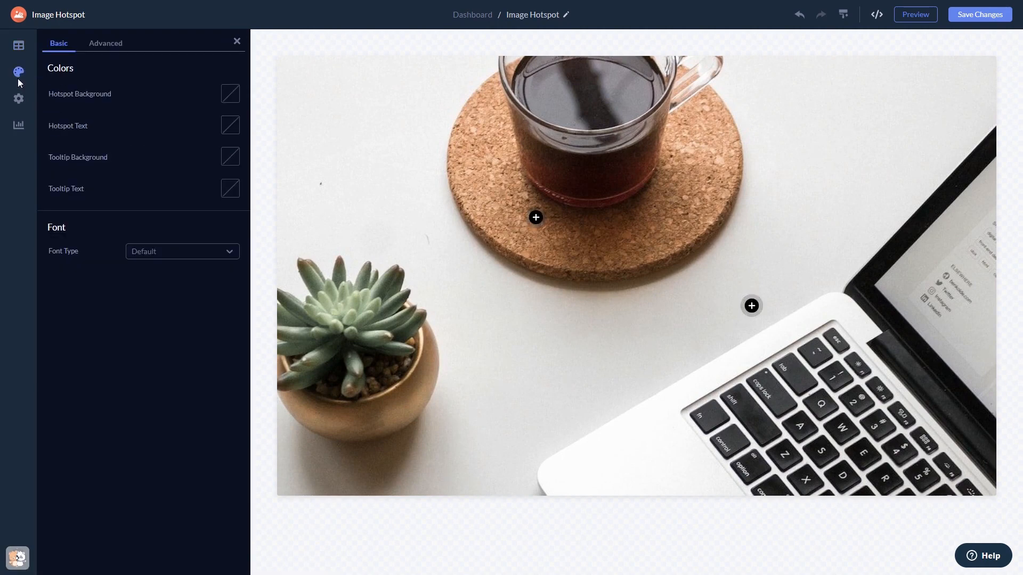
click(18, 100)
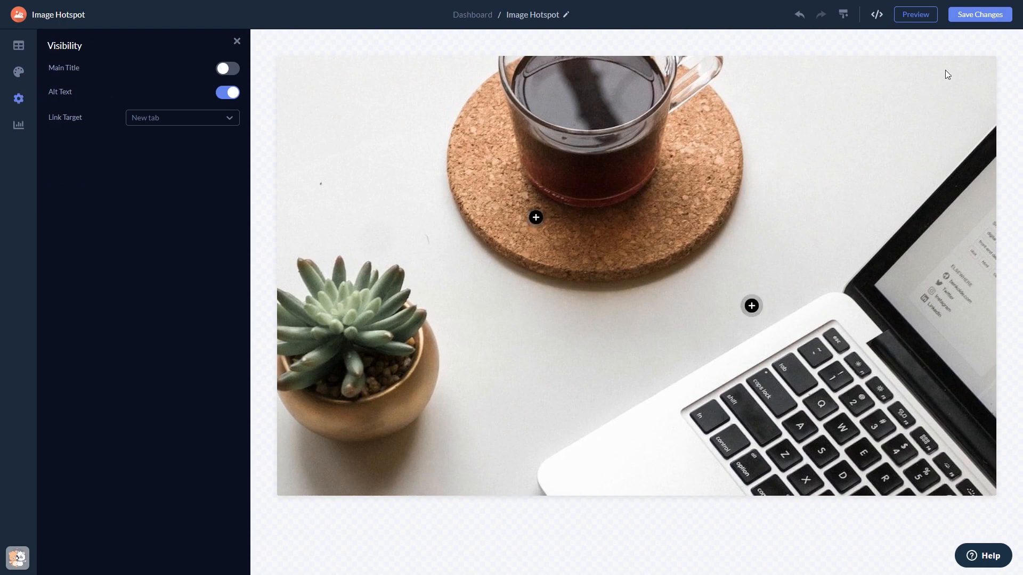
mouse_move(979, 14)
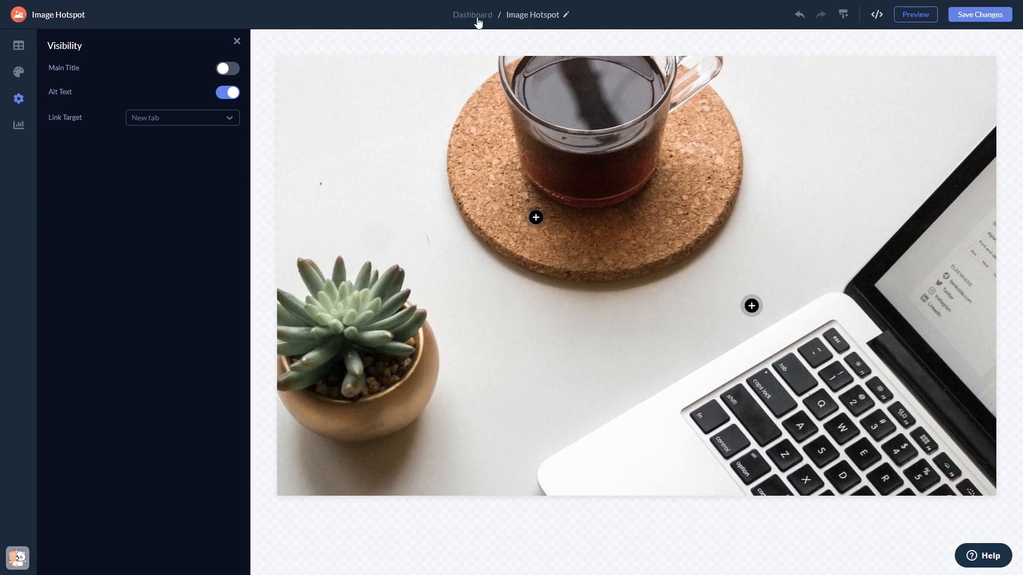
Step: Go back to the Dashboard via the top breadcrumb
click(472, 15)
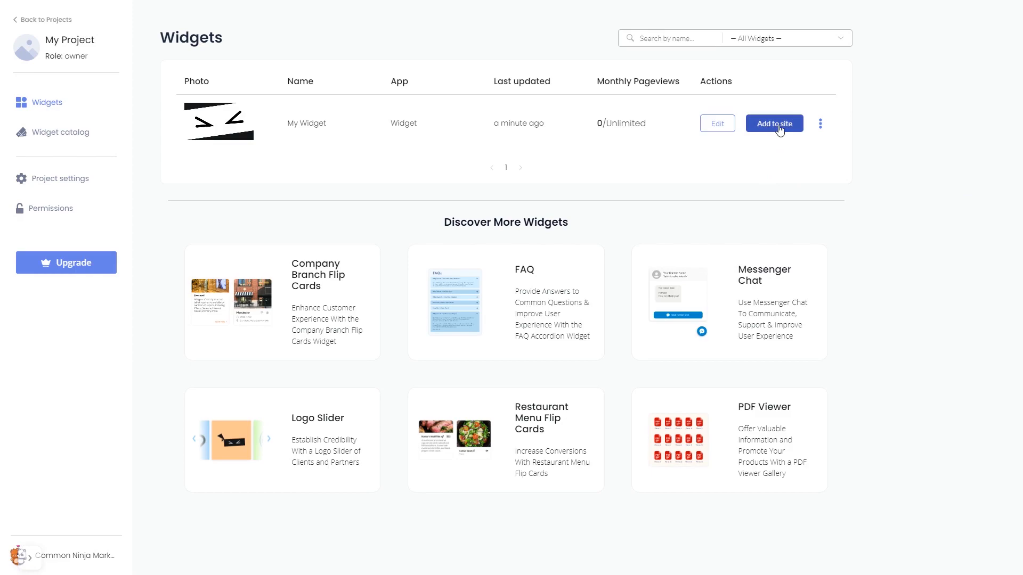
Step: Copy My Widget's installation code from Add to site, then close the window
click(774, 123)
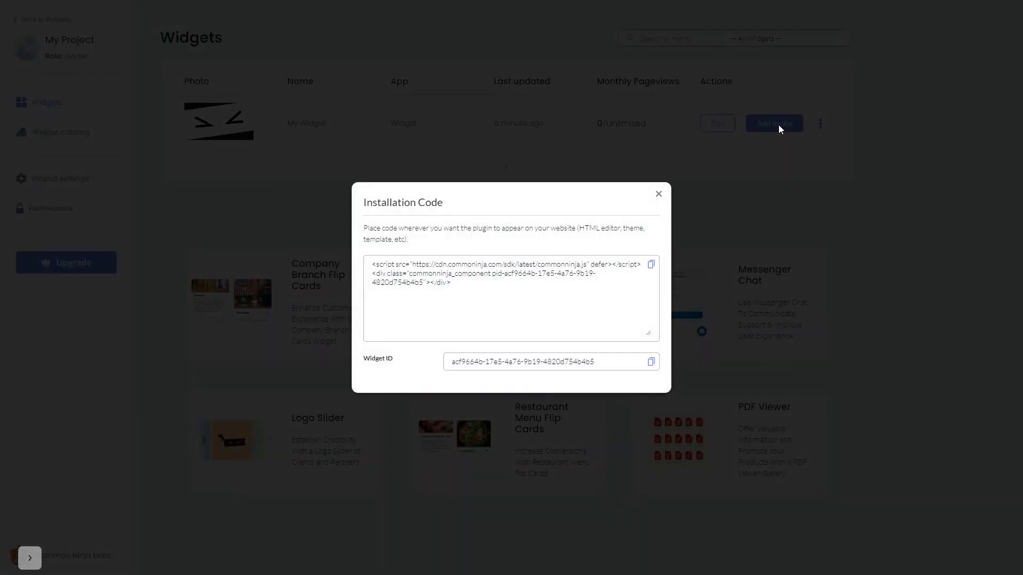
mouse_move(683, 259)
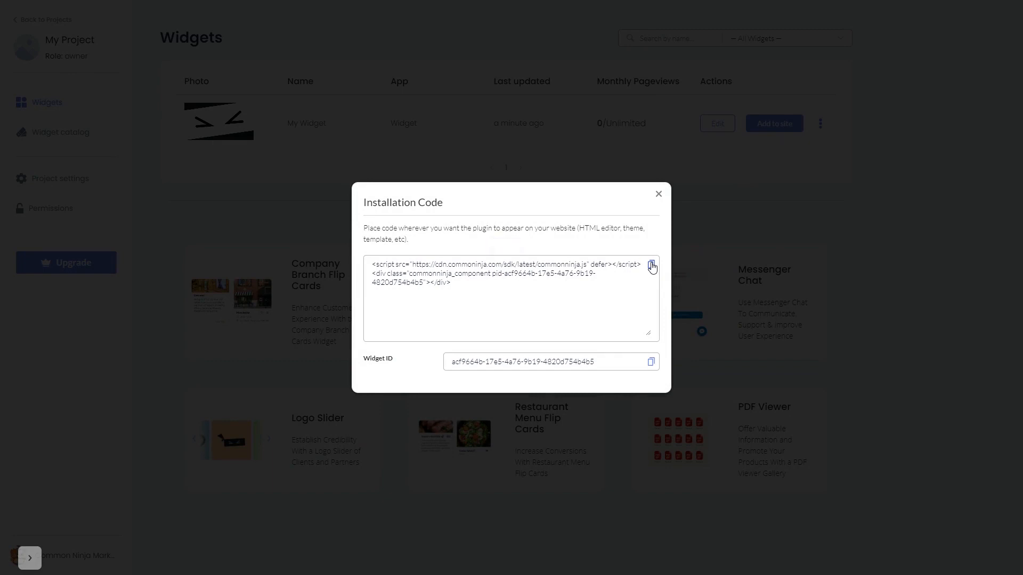
mouse_move(658, 195)
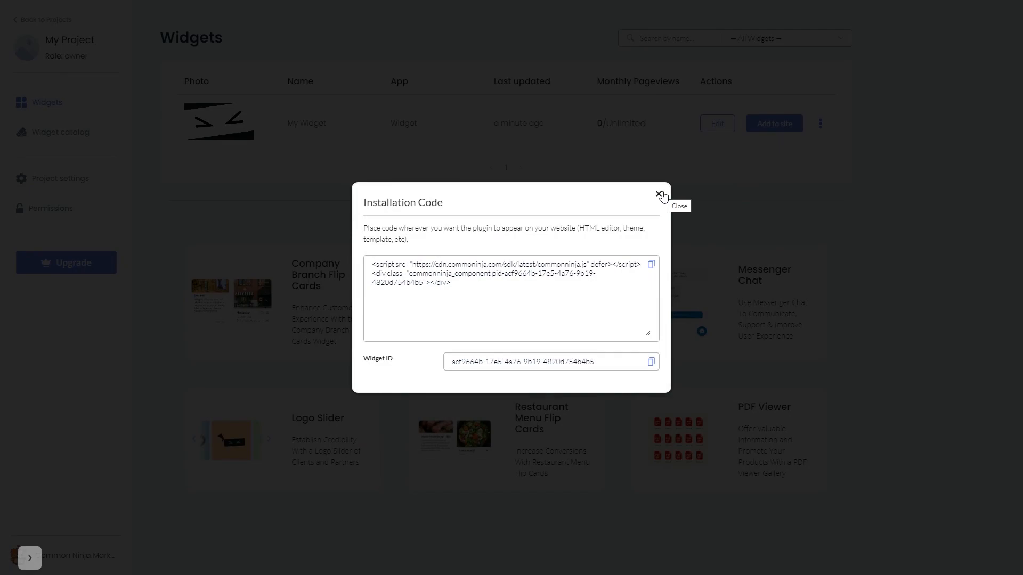
click(660, 195)
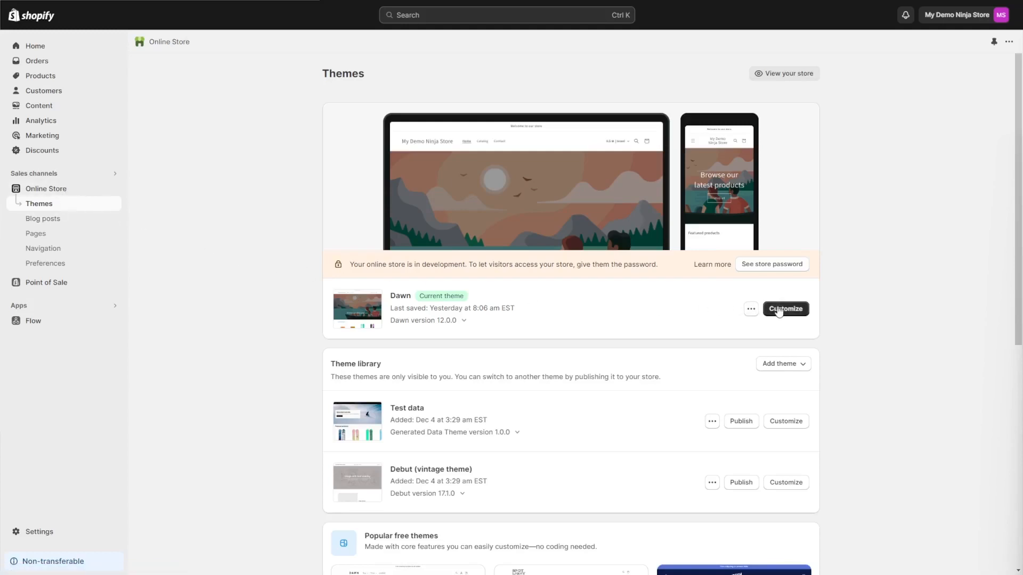
Step: Customize the Dawn theme to open its home page in the theme editor
click(785, 308)
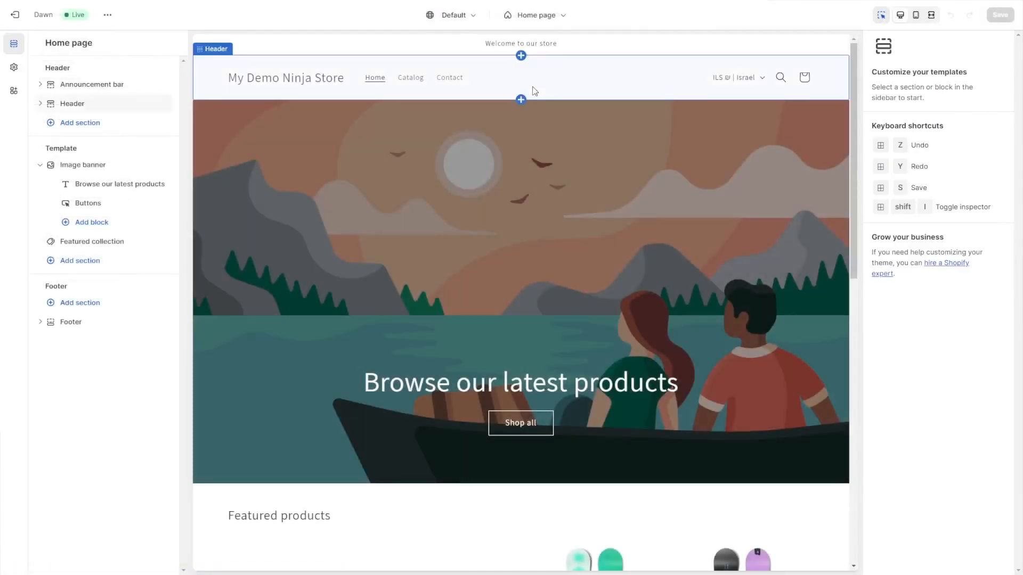
mouse_move(520, 99)
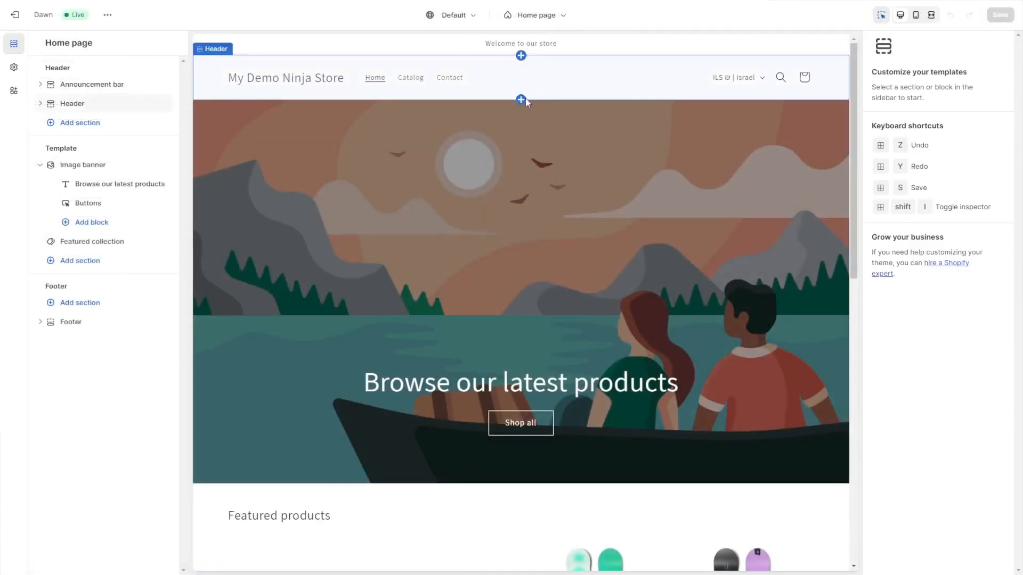
click(521, 100)
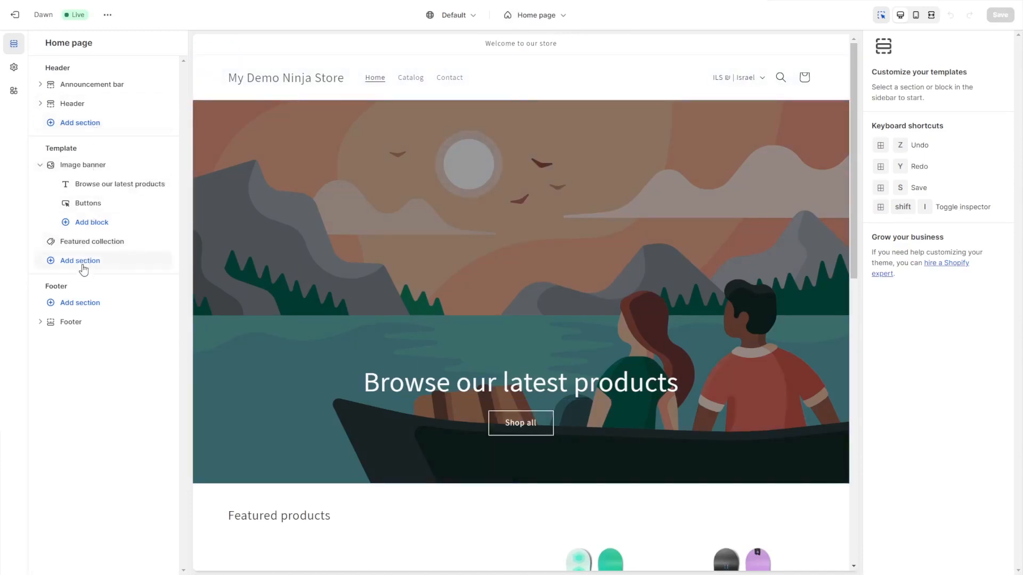
Step: Add a Custom Liquid section to the home page template
click(79, 261)
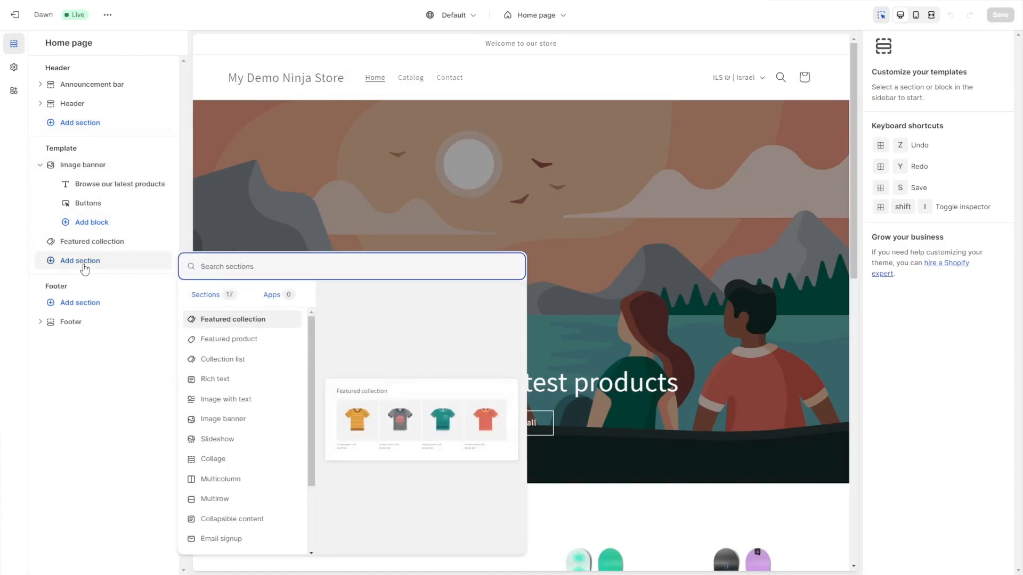
mouse_move(311, 330)
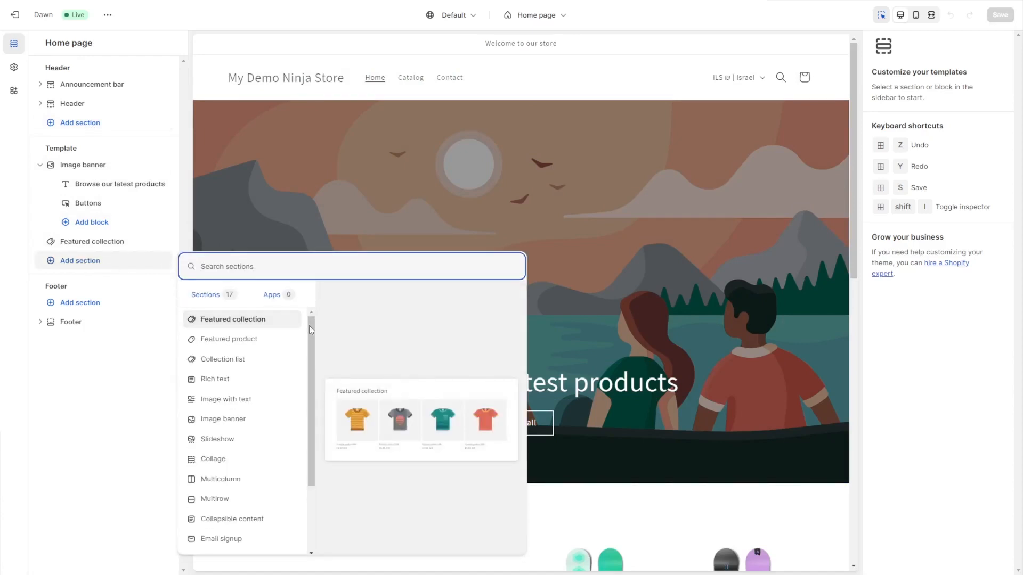
scroll(down, 3)
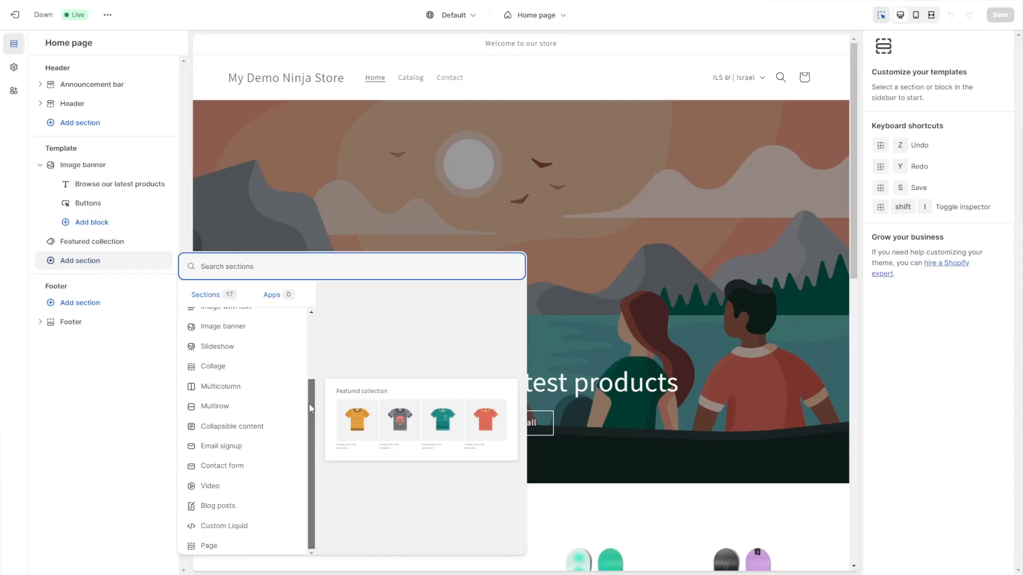
mouse_move(227, 526)
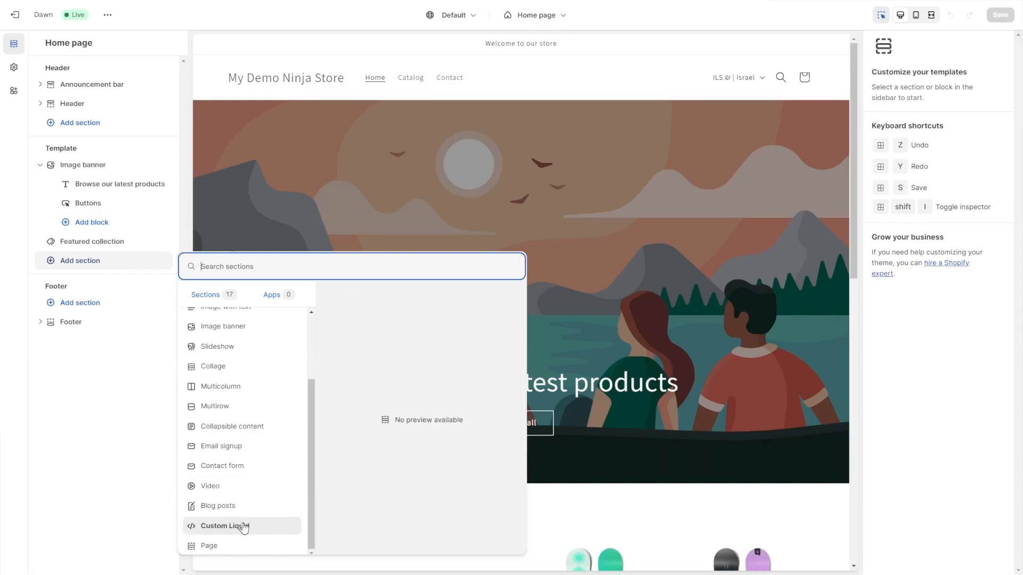
click(223, 527)
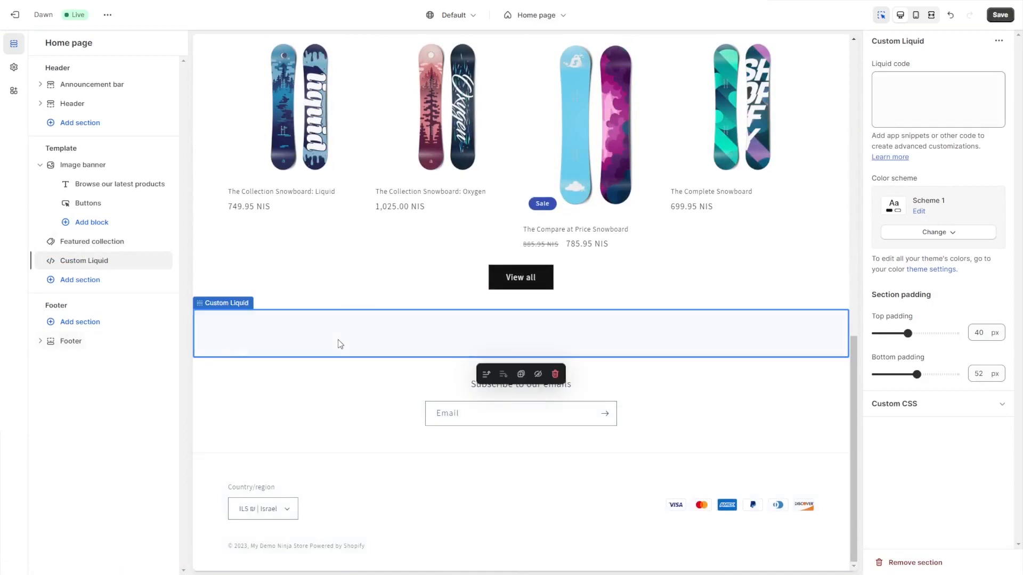
mouse_move(842, 147)
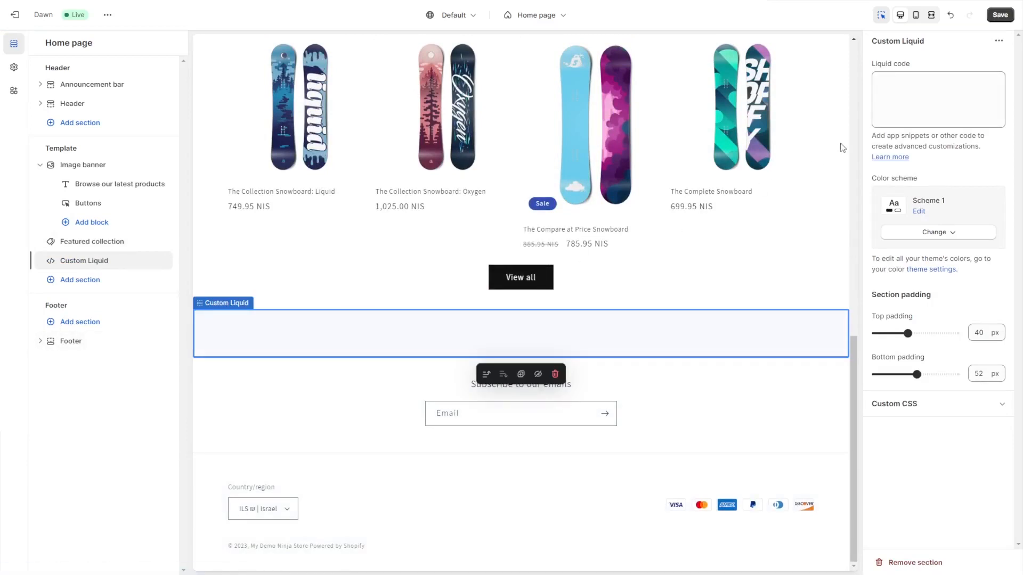
Step: Paste the Common Ninja code into the Custom Liquid field and save the theme
click(938, 99)
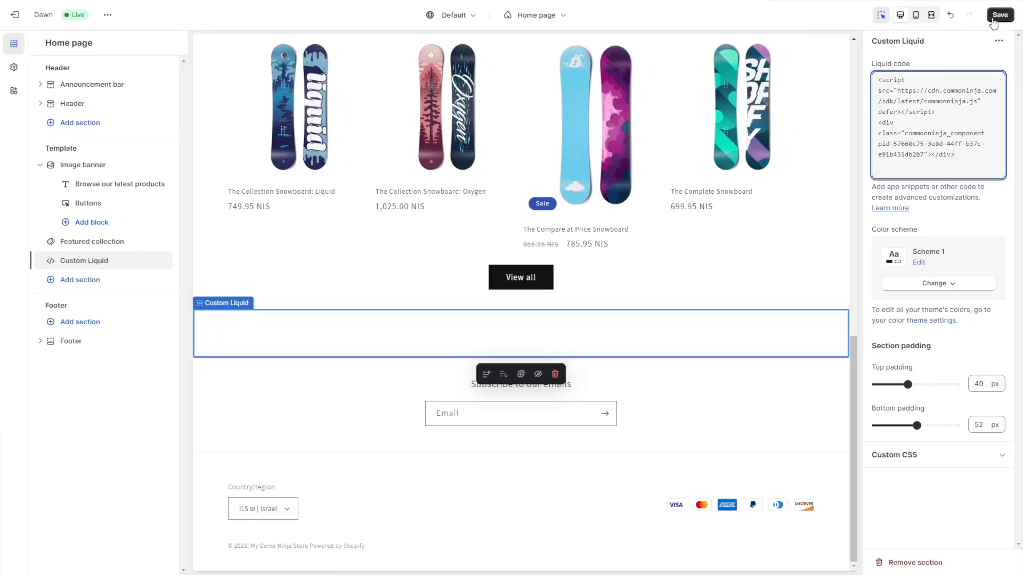
click(999, 14)
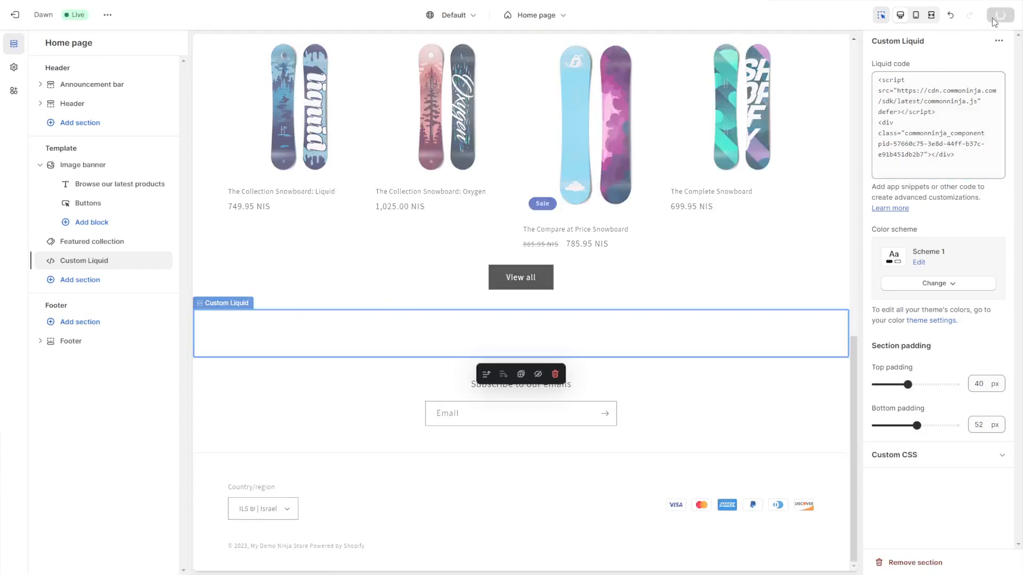